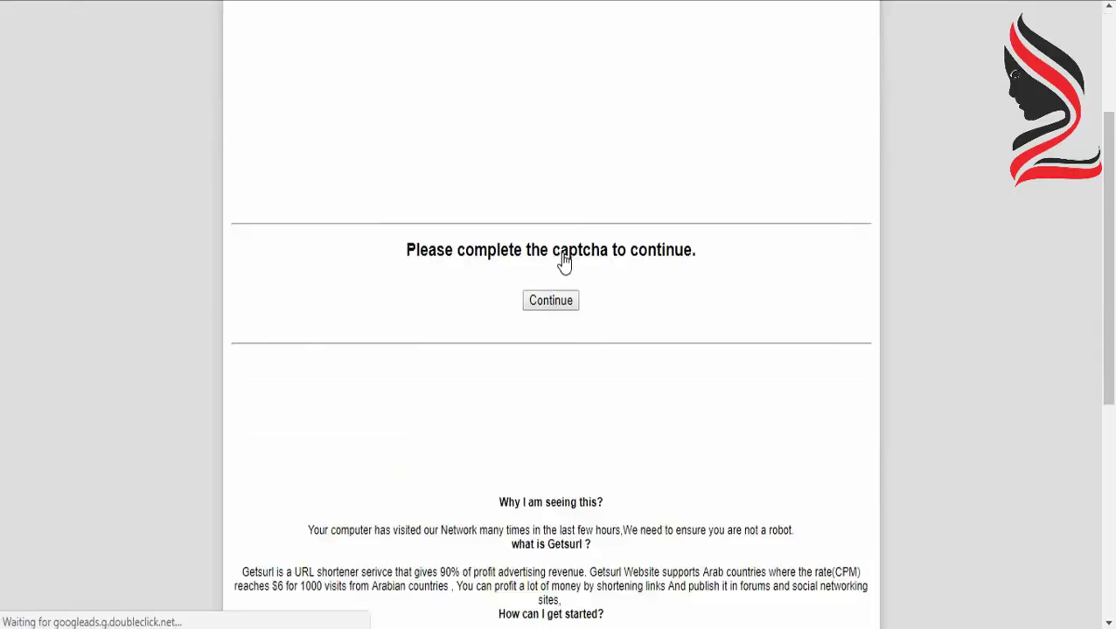
Continue past the Getsurl captcha notice to reach the file host's download-type page.
{"action": "scroll", "scroll_direction": "down", "scroll_amount": 3}
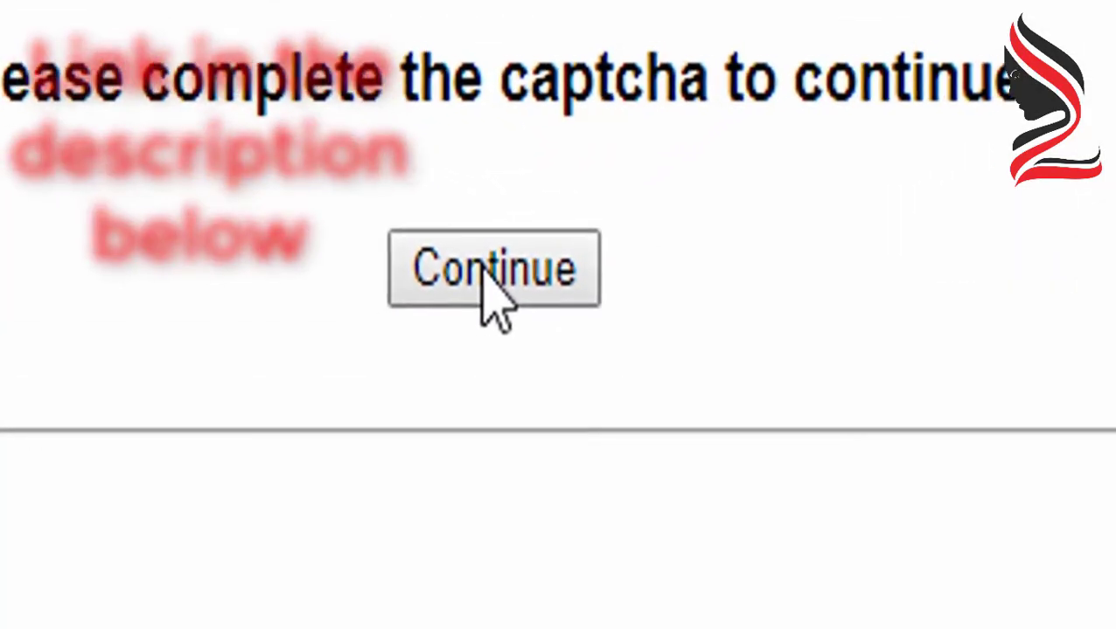
{"action": "left_click", "coordinate": [493, 269]}
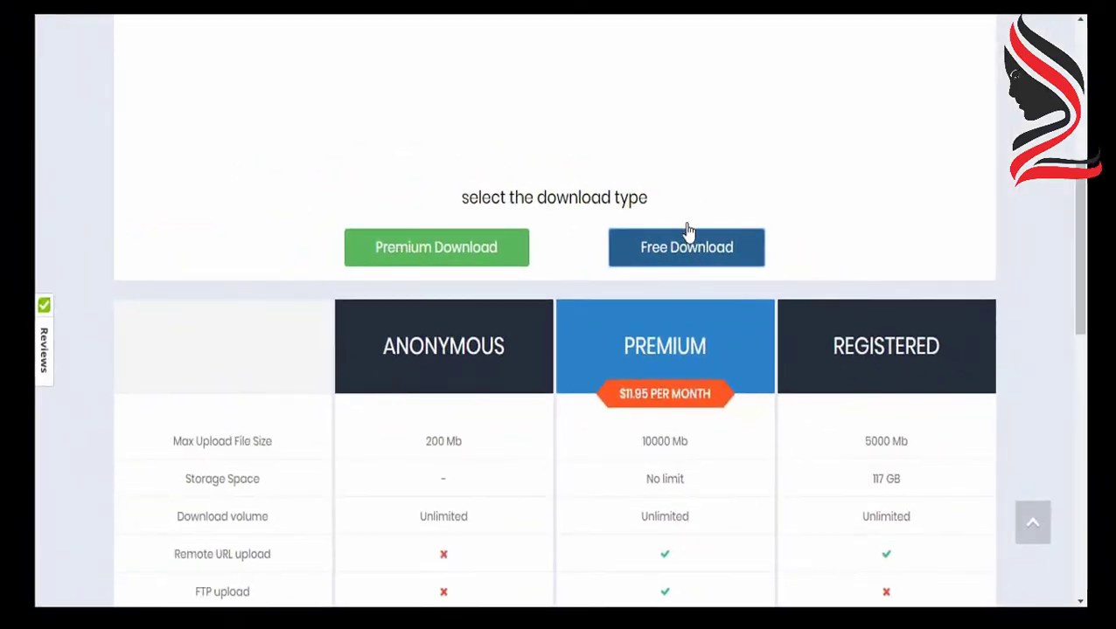
Choose Free Download and move down to the file info with its wait countdown.
{"action": "left_click", "coordinate": [685, 248]}
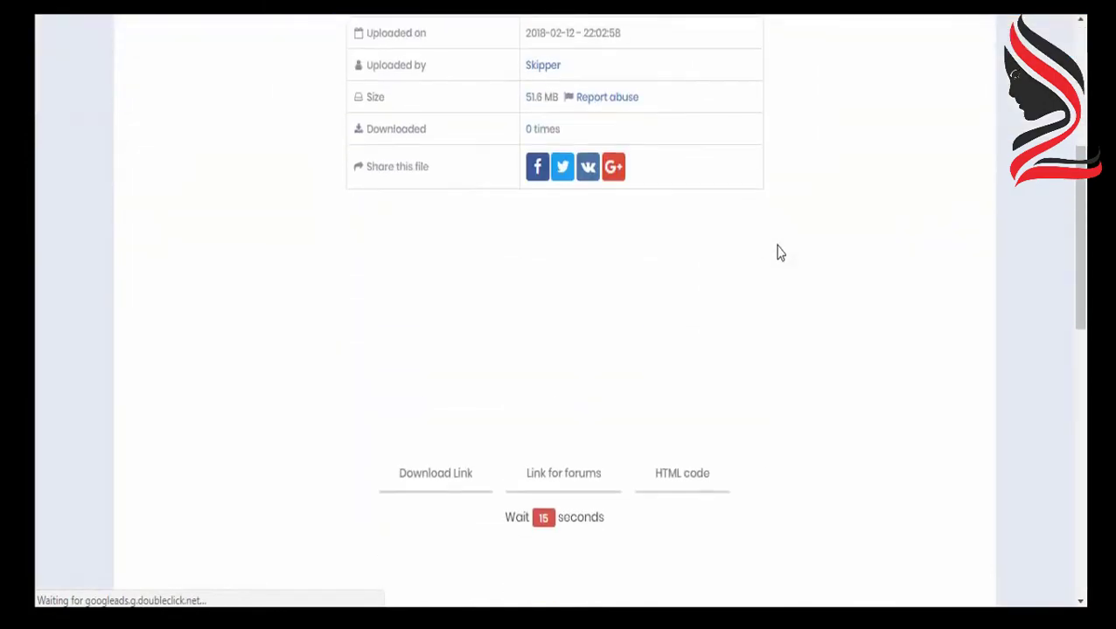
{"action": "scroll", "scroll_direction": "down", "scroll_amount": 3}
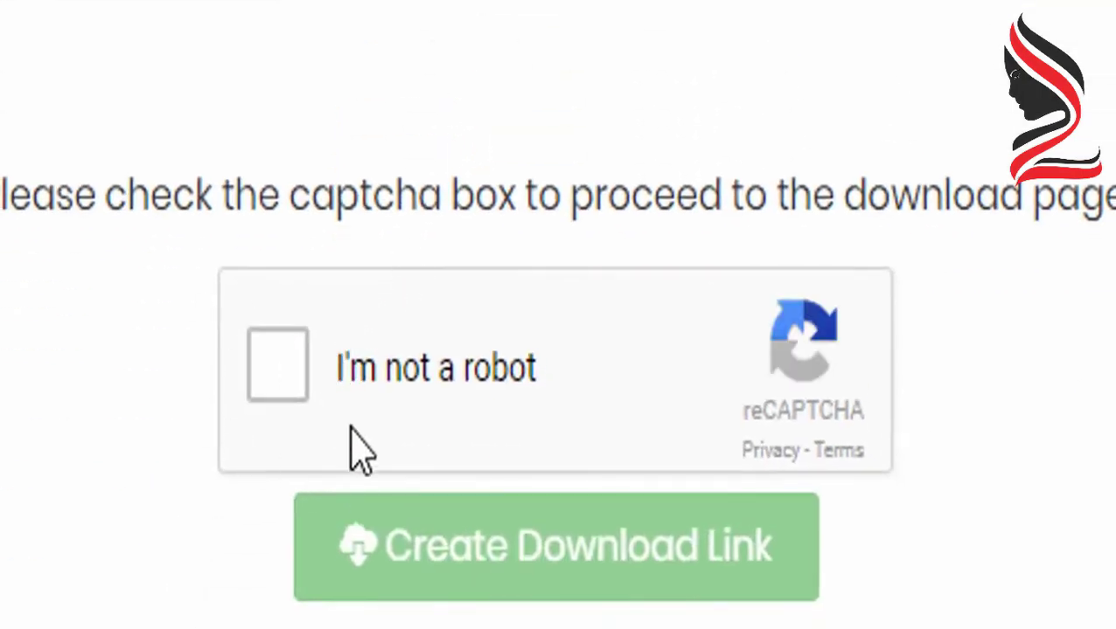
{"action": "mouse_move", "coordinate": [300, 385]}
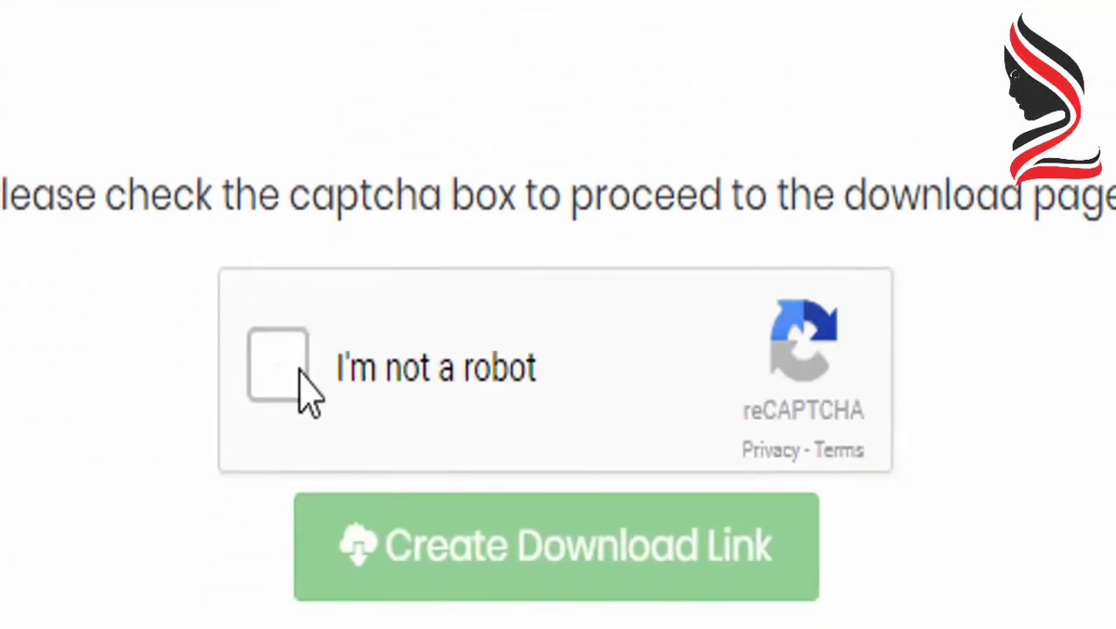
Pass the 'I'm not a robot' reCAPTCHA and create the download link for FFSetup4.2.0.0.exe.
{"action": "left_click", "coordinate": [277, 367]}
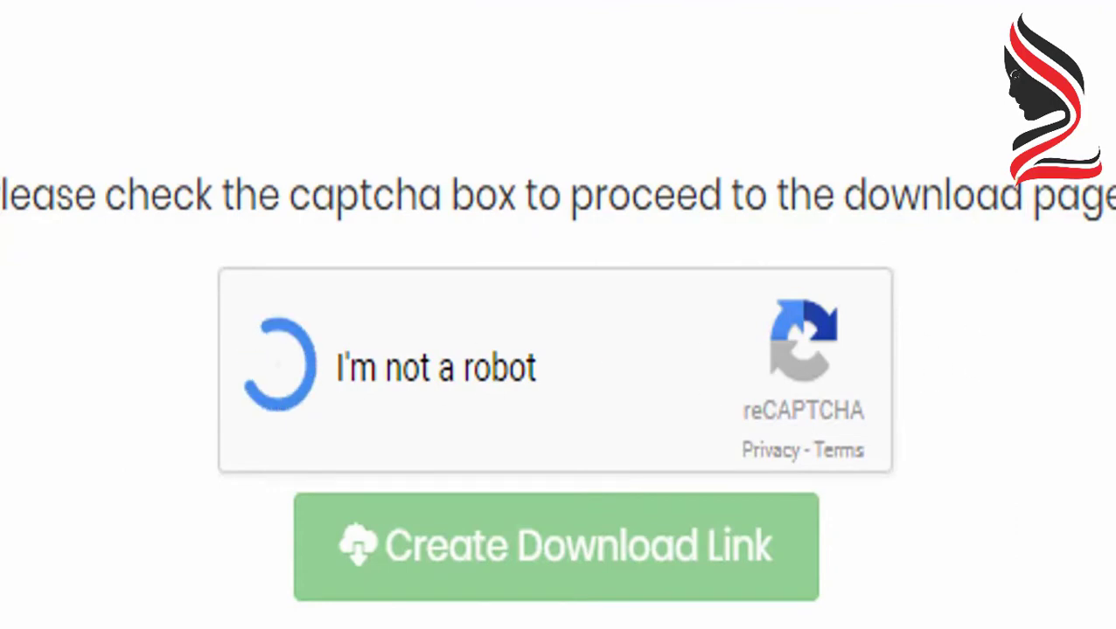
{"action": "left_click", "coordinate": [280, 365]}
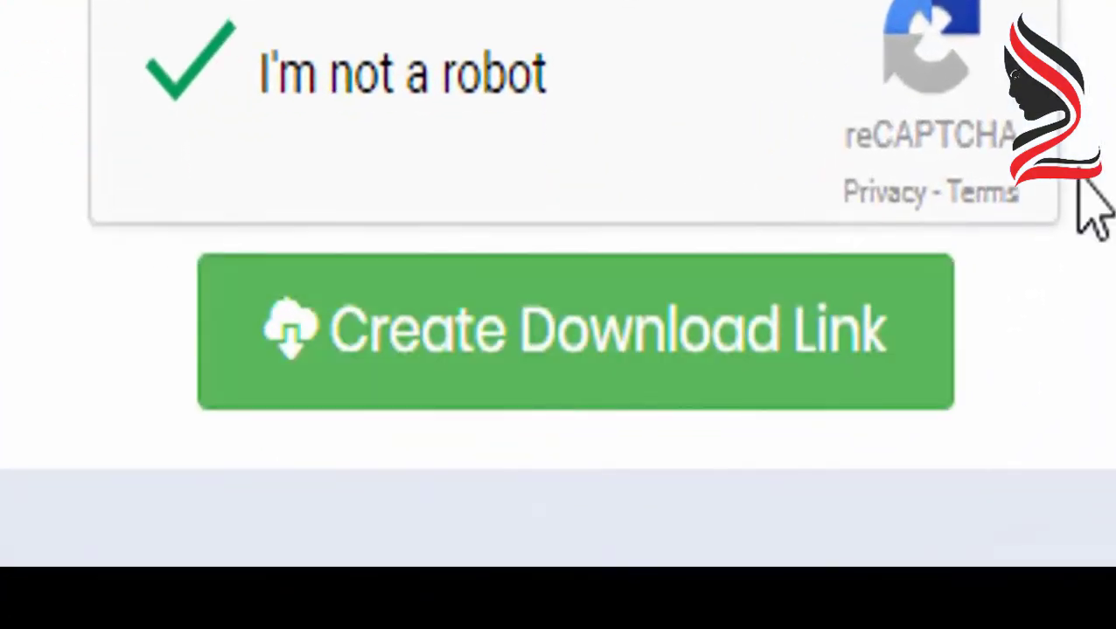
{"action": "mouse_move", "coordinate": [603, 358]}
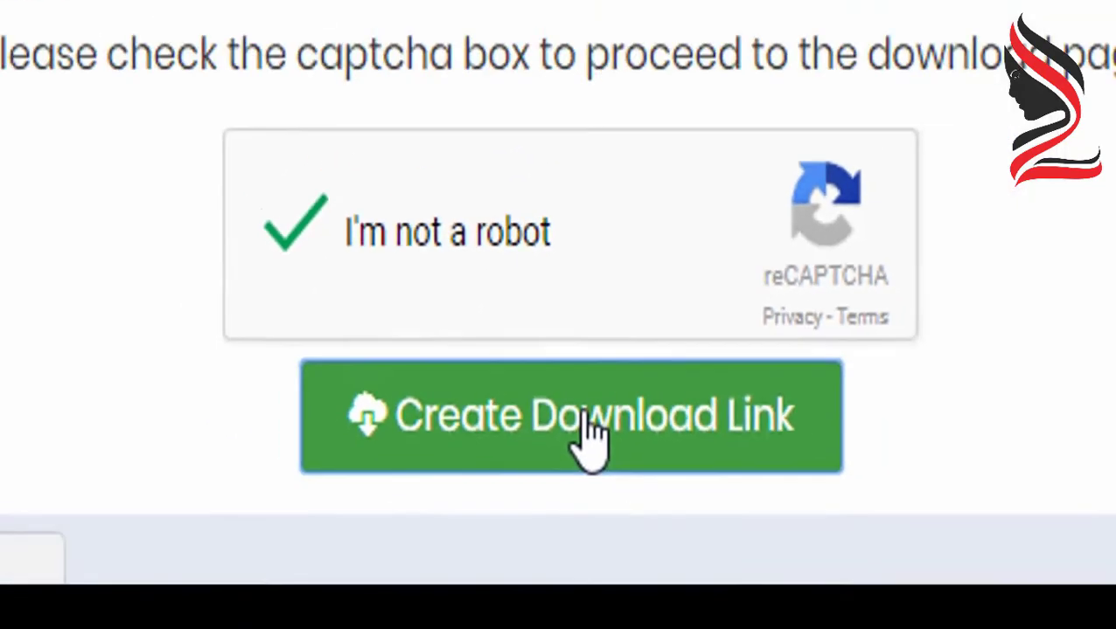
{"action": "left_click", "coordinate": [570, 416]}
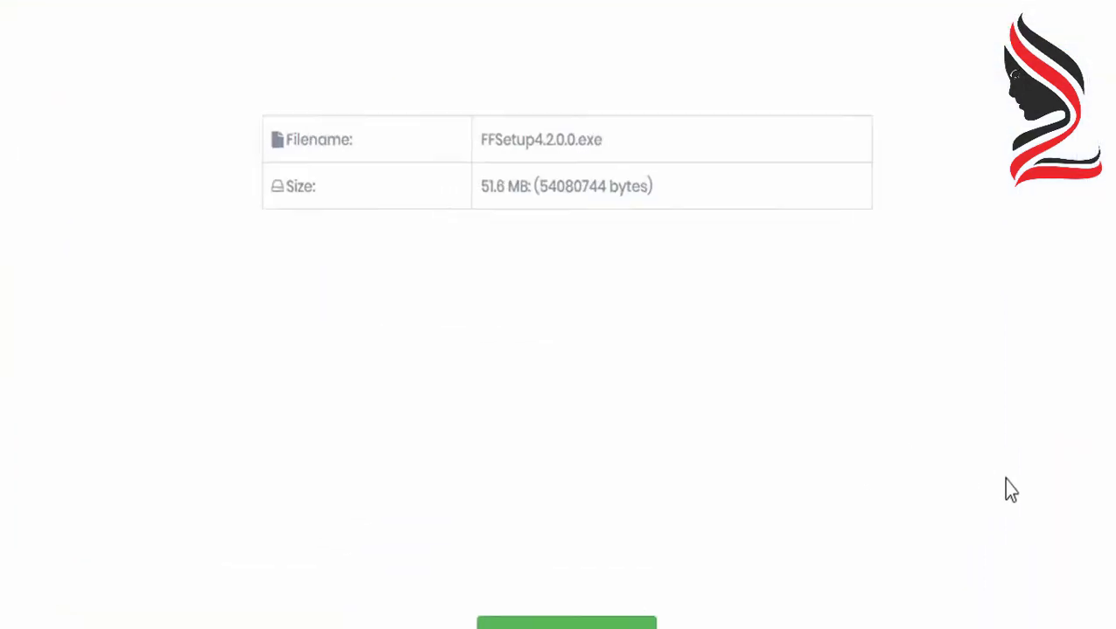
Start the FFSetup4.2.0.0.exe download via the green 'Click here to download' button.
{"action": "scroll", "scroll_direction": "down", "scroll_amount": 3}
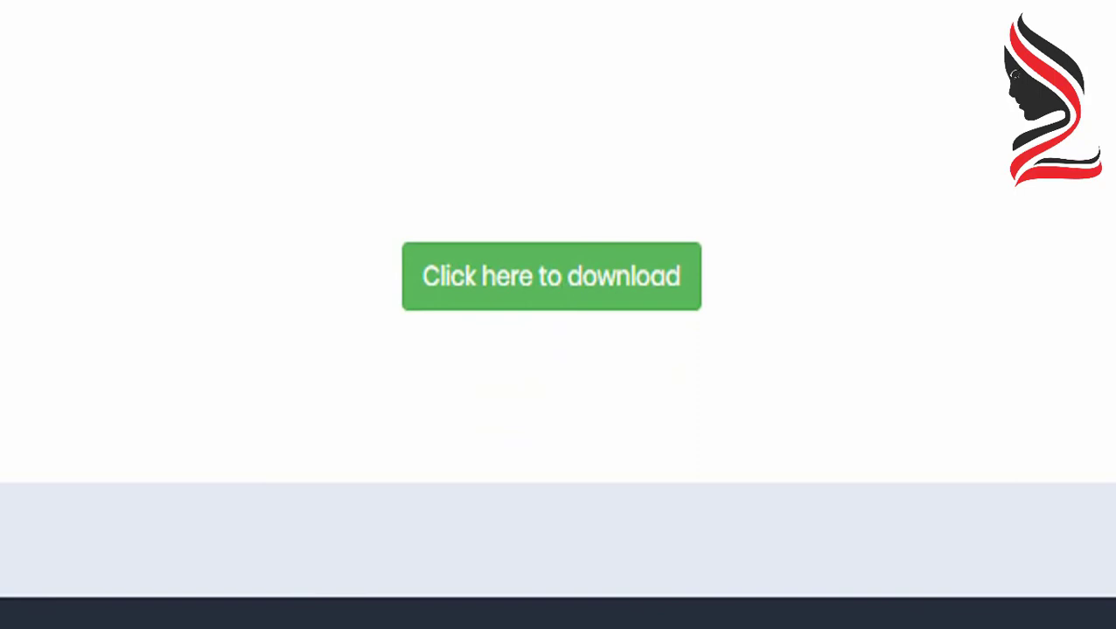
{"action": "mouse_move", "coordinate": [662, 300]}
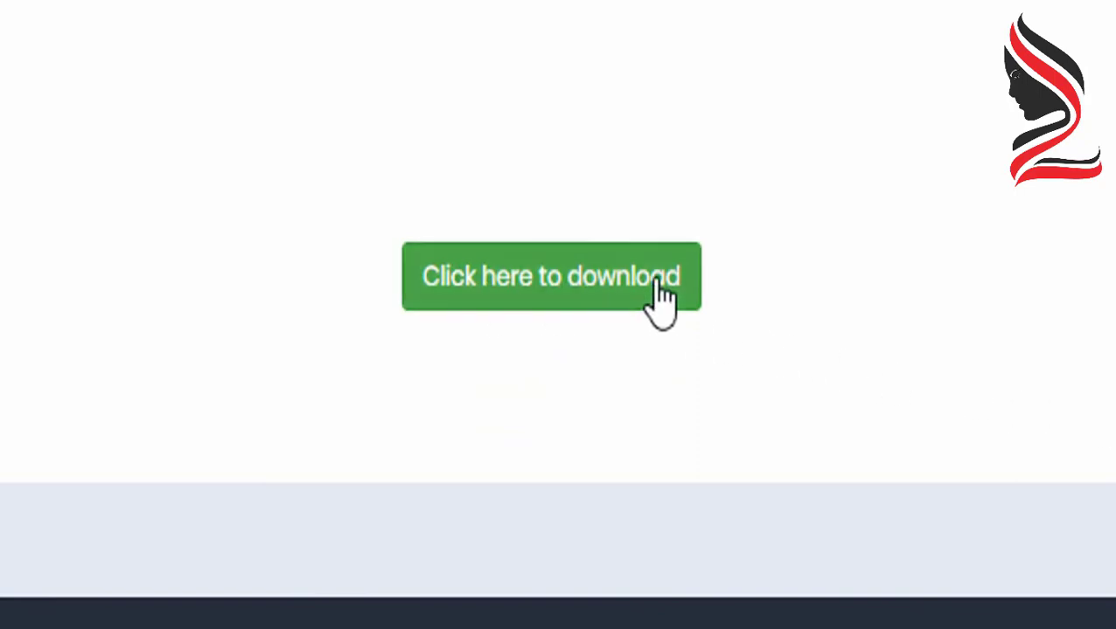
{"action": "left_click", "coordinate": [549, 277]}
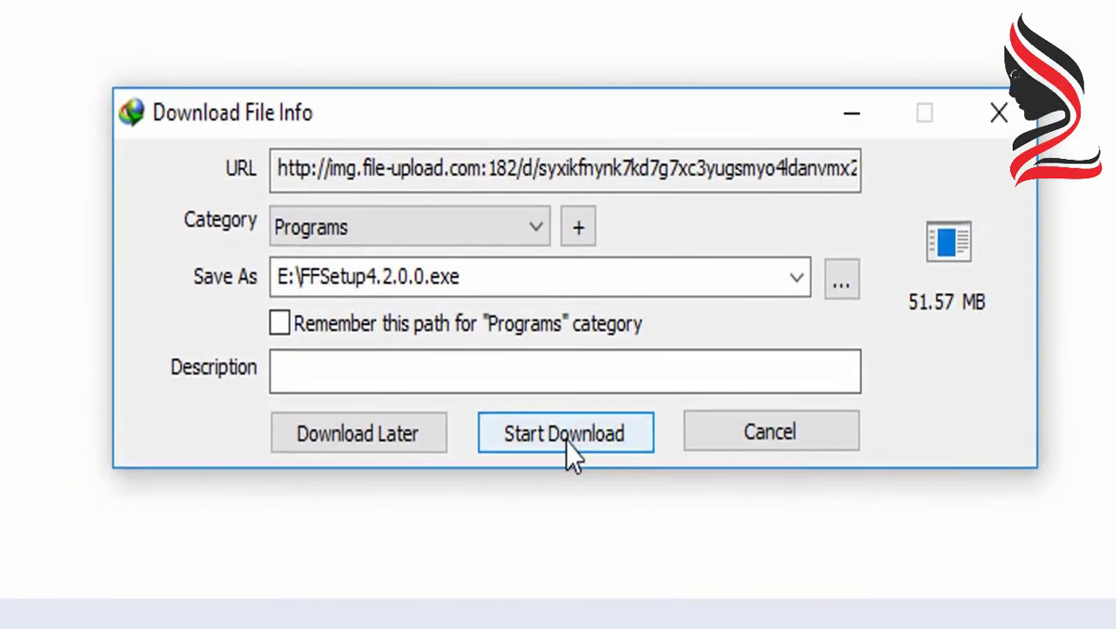
Start Download in the IDM file info dialog, saving the 51.57 MB file to E:.
{"action": "left_click", "coordinate": [563, 434]}
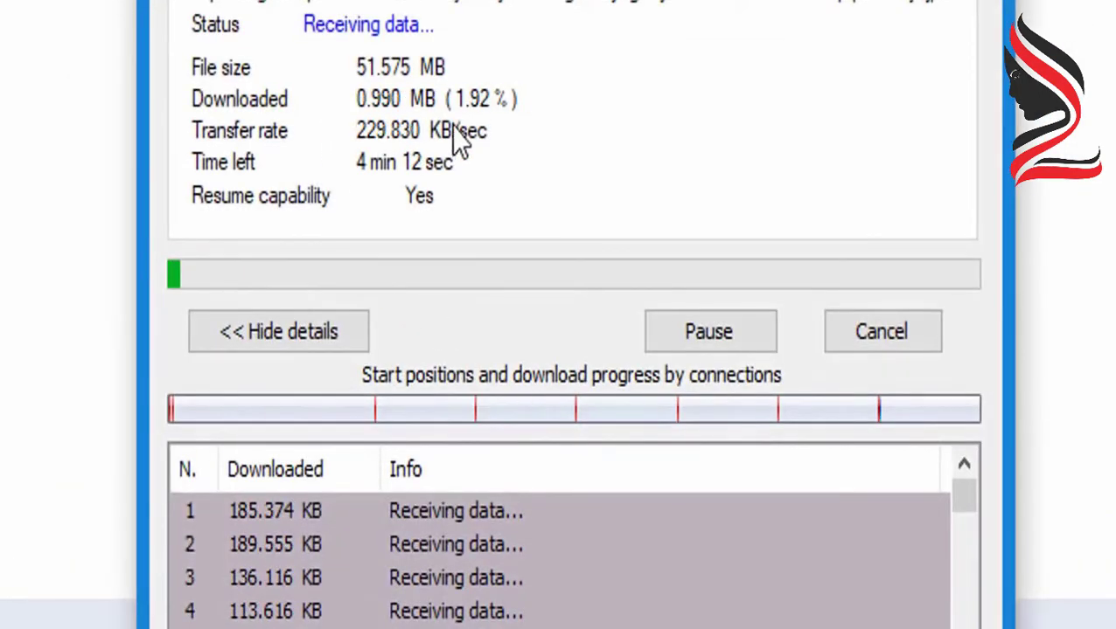